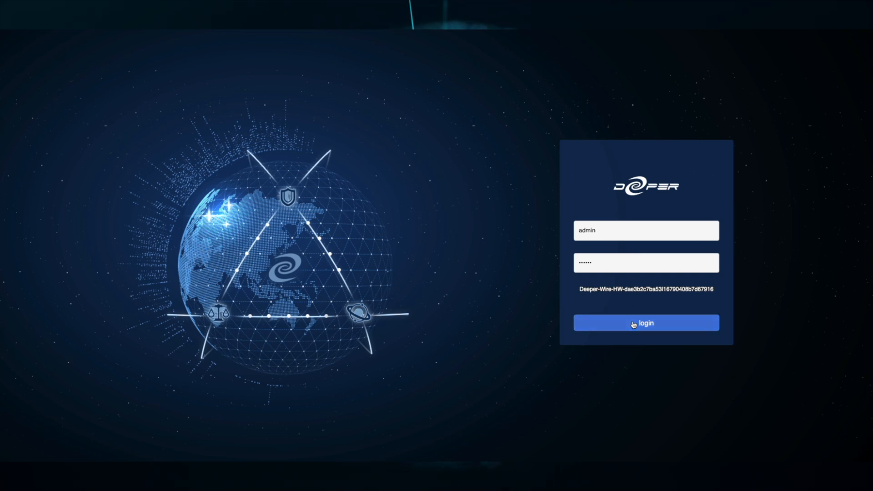
# - Sign in as admin and expand the Mining and Wallet sections in the sidebar
pyautogui.click(646, 323)
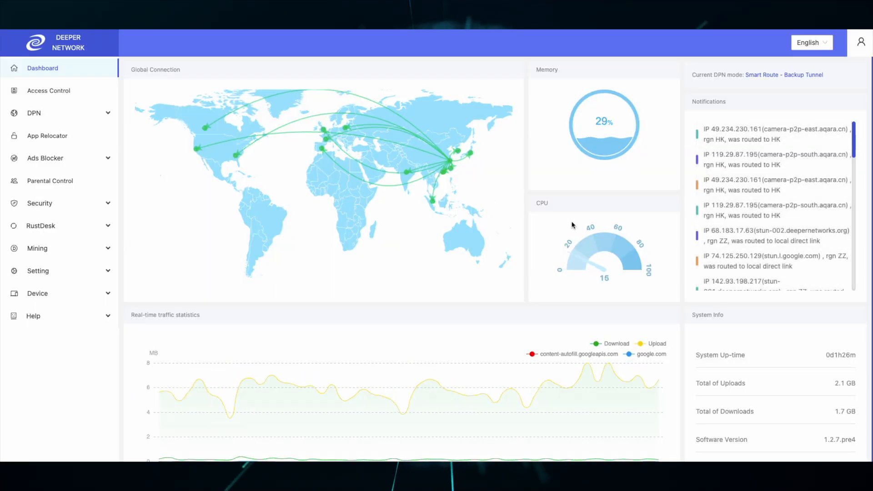
pyautogui.click(37, 248)
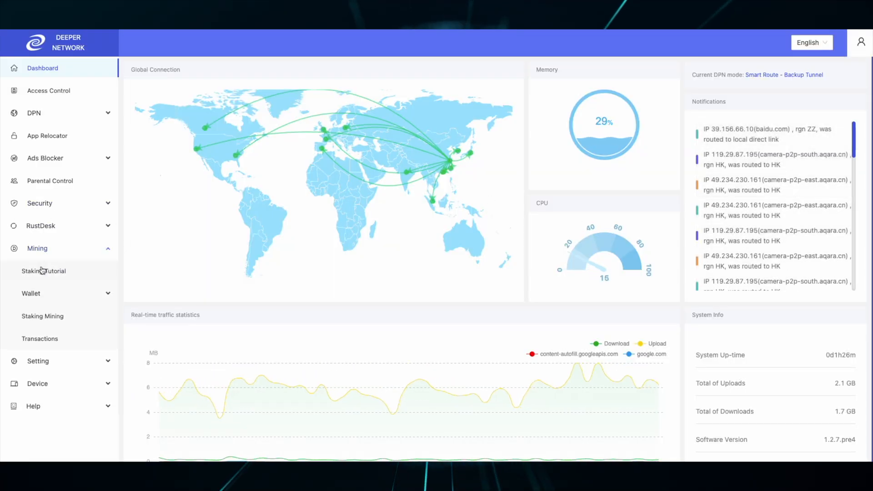
pyautogui.click(44, 271)
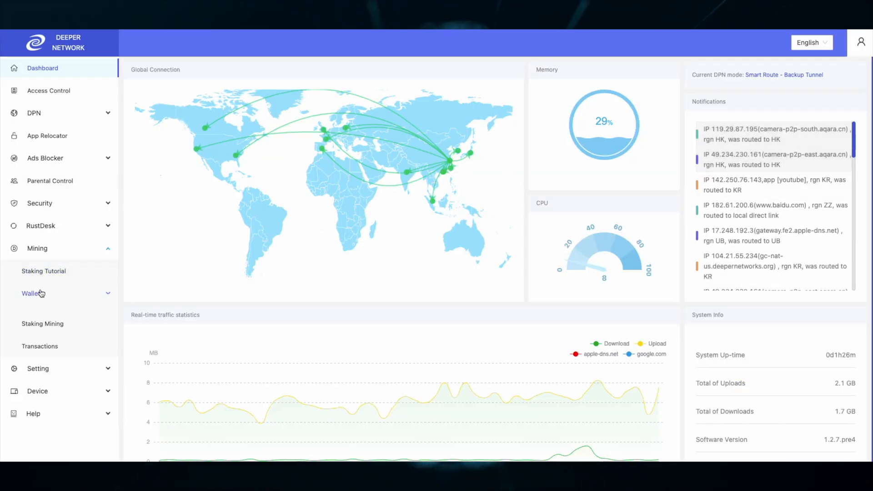
# - Go to the Wallet Manager page showing Generate wallet, Bind wallet and password options
pyautogui.click(31, 294)
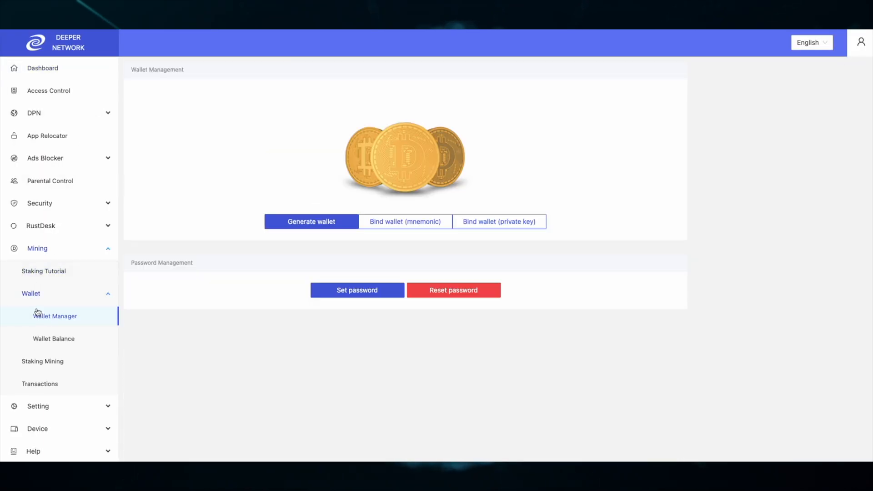
pyautogui.moveTo(55, 316)
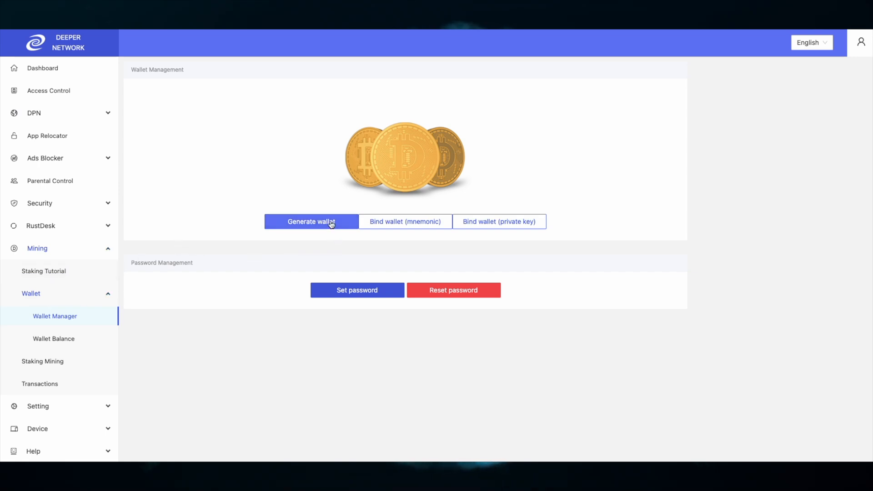
pyautogui.moveTo(355, 248)
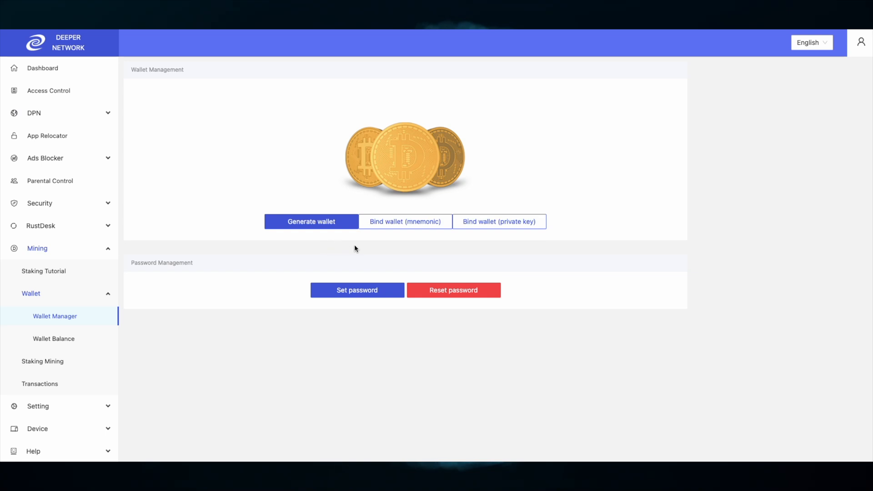
pyautogui.moveTo(402, 229)
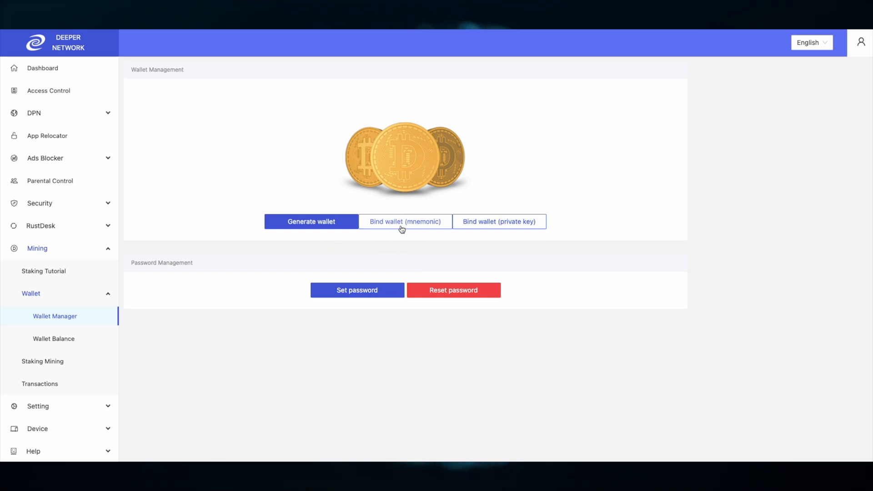
pyautogui.moveTo(488, 237)
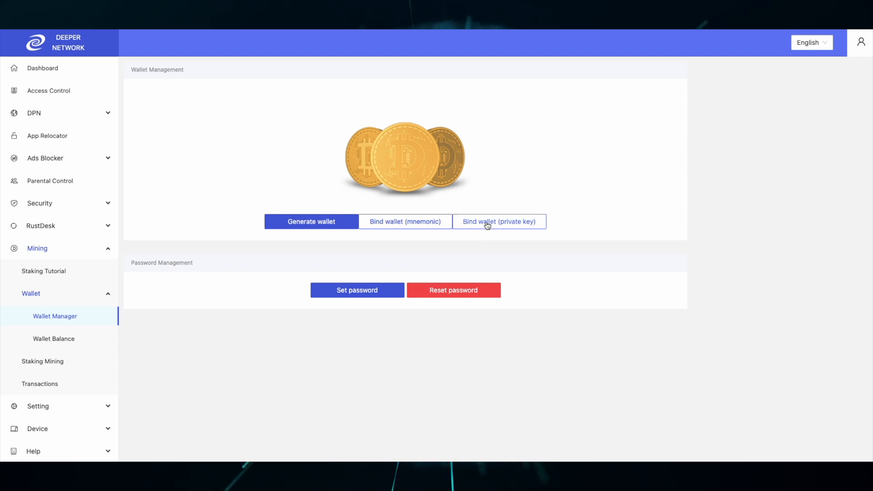
# - Show the bound wallet's address, balance and credit, then bring up Staking Info
pyautogui.click(499, 222)
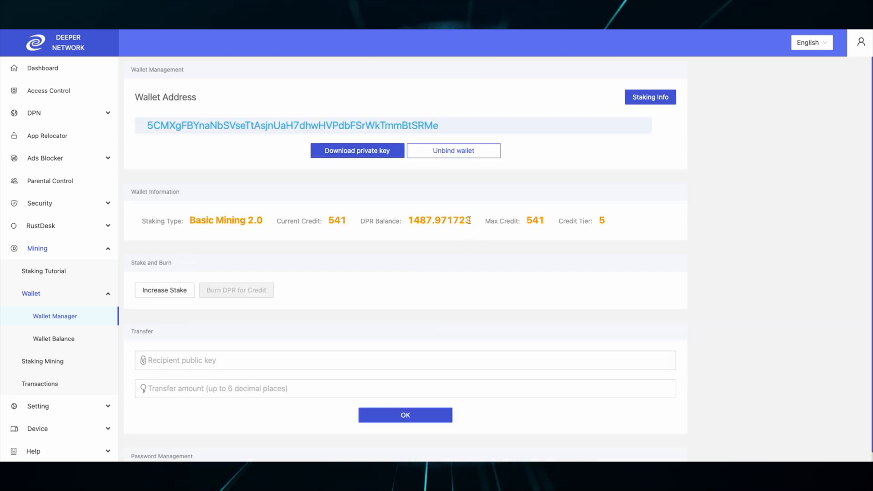
pyautogui.moveTo(284, 191)
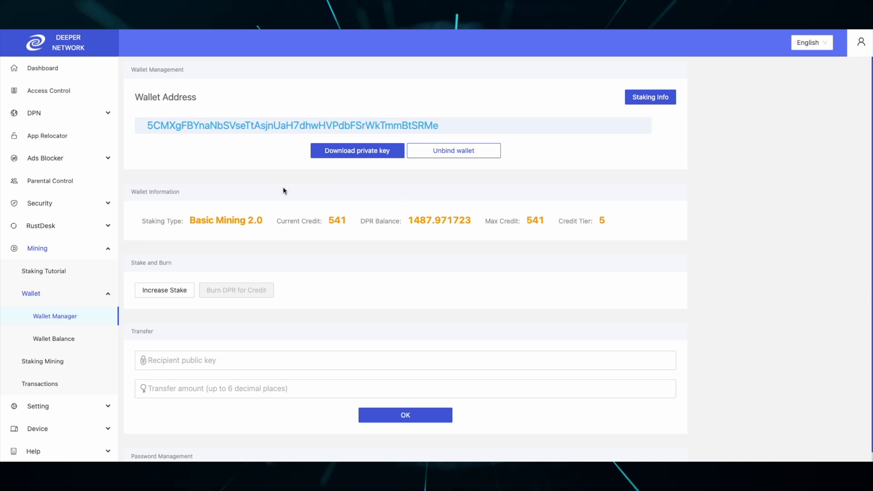
pyautogui.moveTo(237, 289)
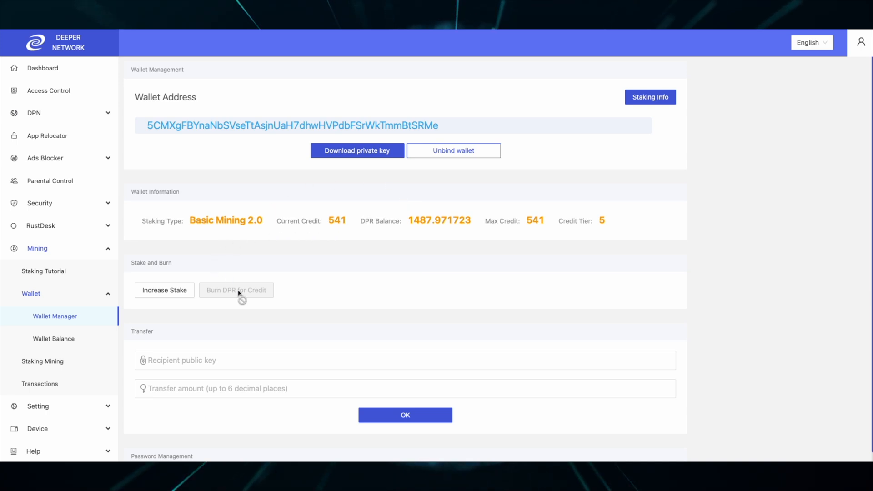
pyautogui.moveTo(245, 310)
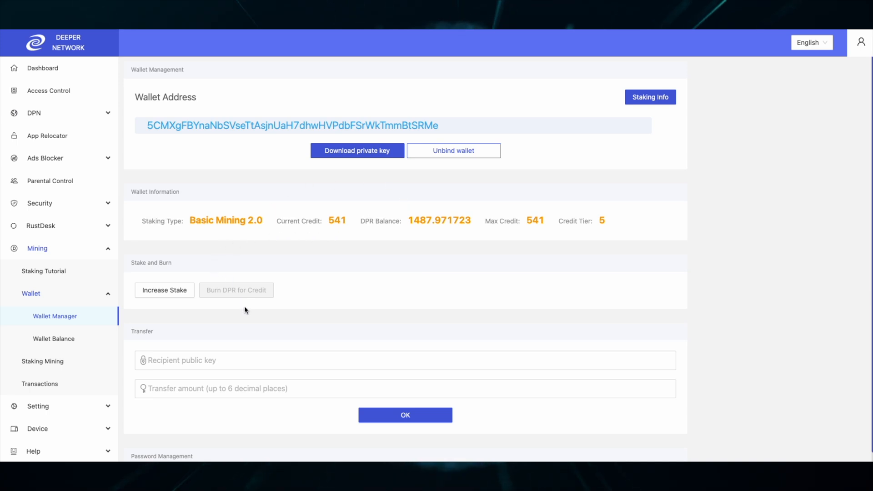
pyautogui.scroll(3)
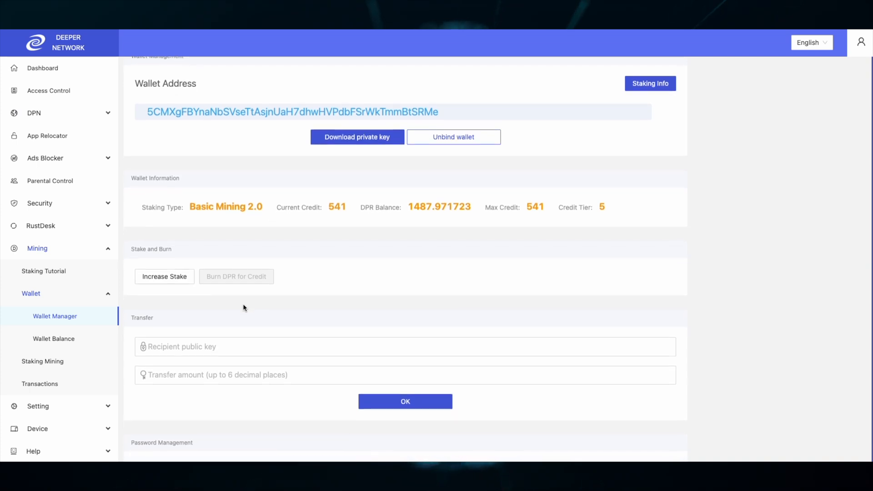
pyautogui.scroll(3)
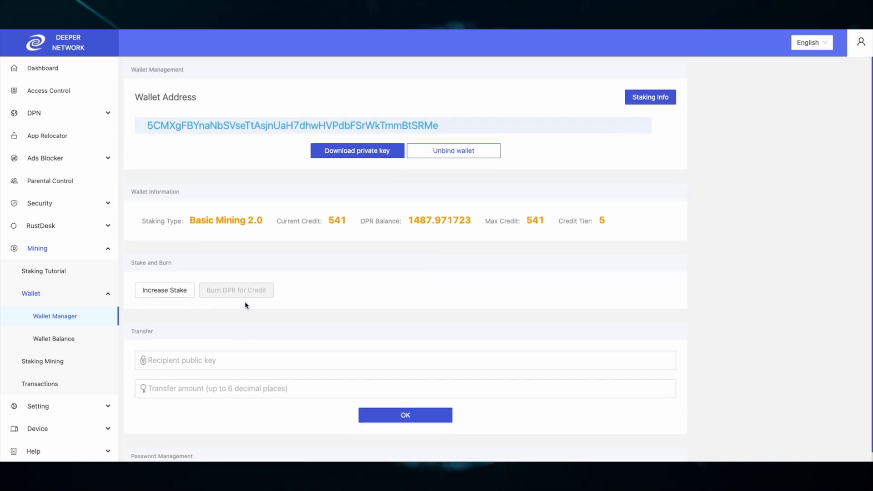
pyautogui.click(650, 97)
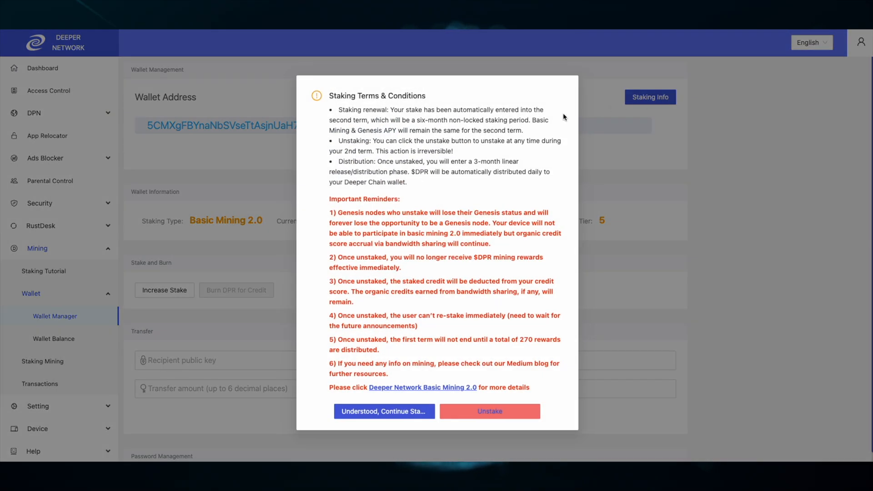
pyautogui.moveTo(515, 228)
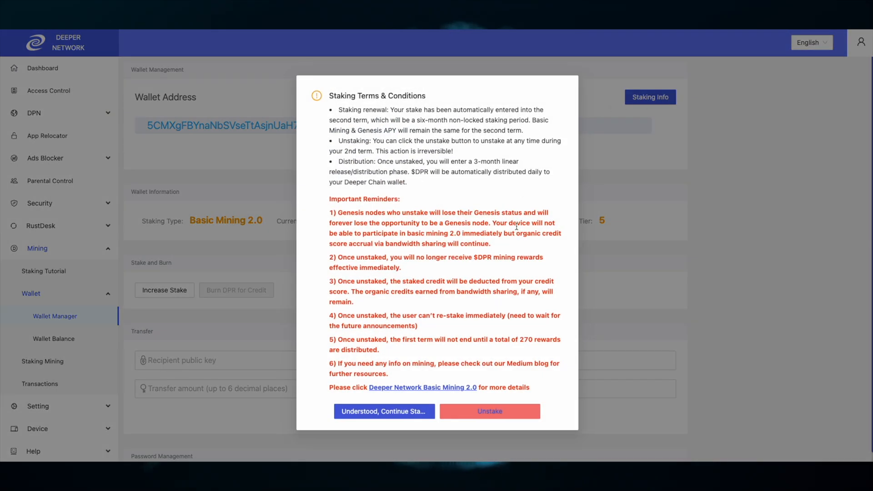
pyautogui.moveTo(360, 241)
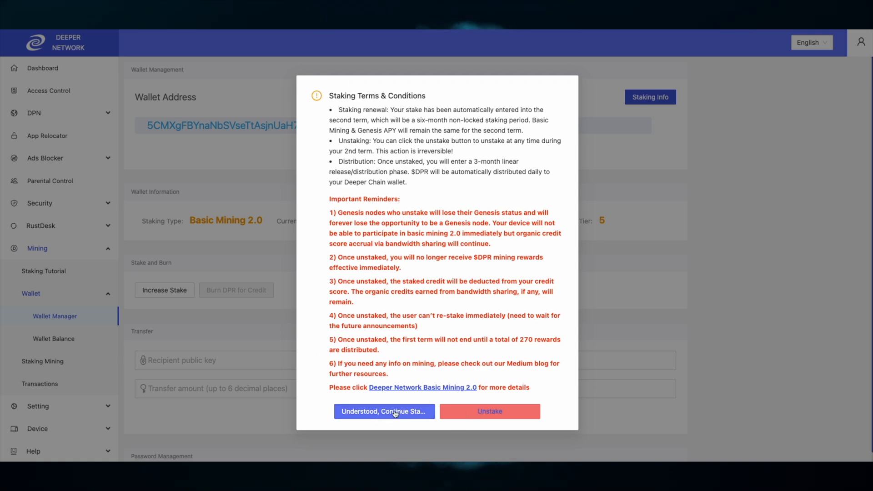
# - Acknowledge the Staking Terms & Conditions with Understood, Continue Staking
pyautogui.click(383, 411)
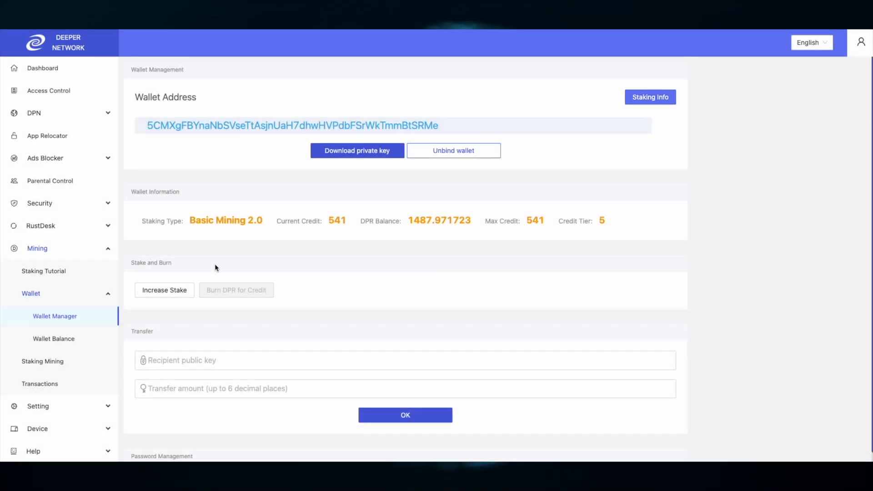
# - Review the Wallet Balance chart and DPR Management table, then go to Staking Mining
pyautogui.click(54, 339)
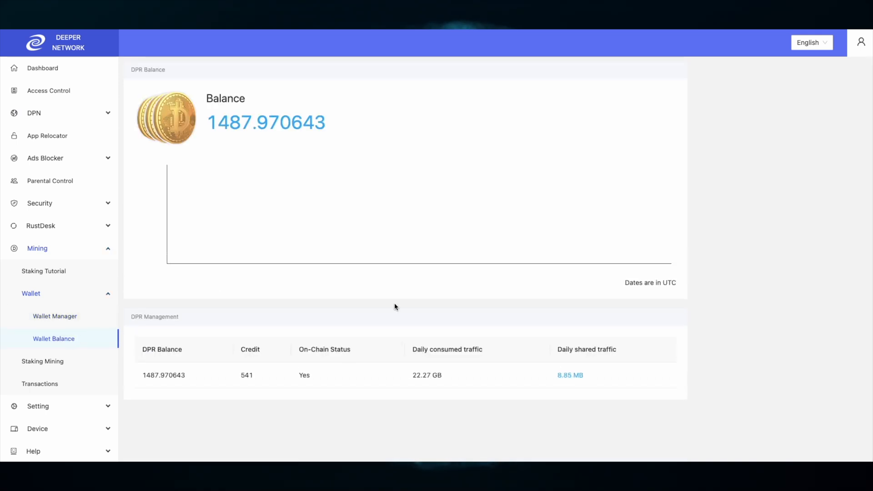
pyautogui.moveTo(746, 299)
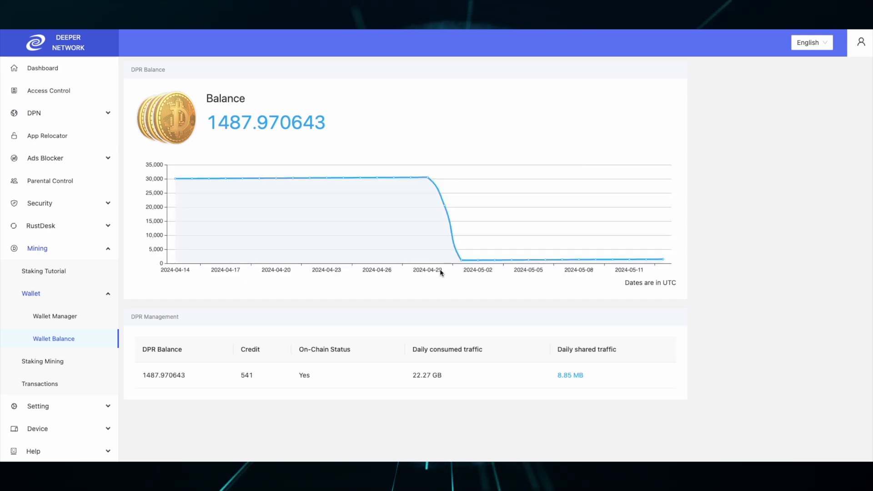
pyautogui.moveTo(564, 296)
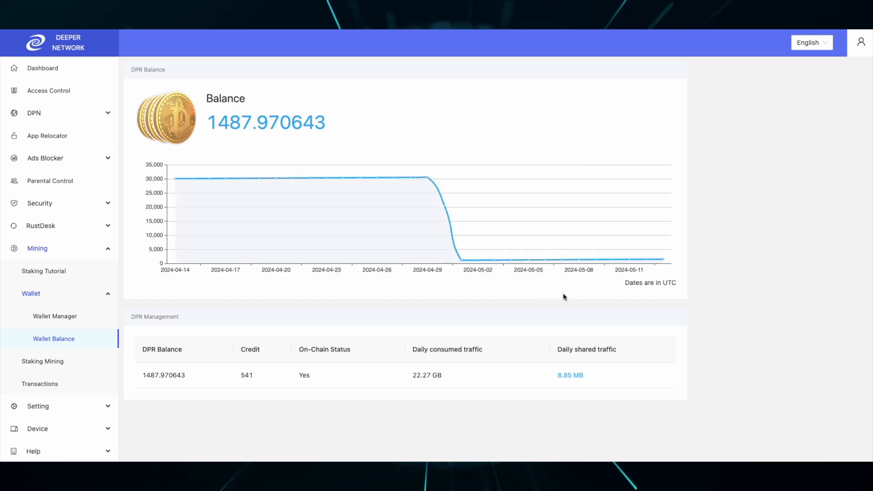
pyautogui.moveTo(592, 343)
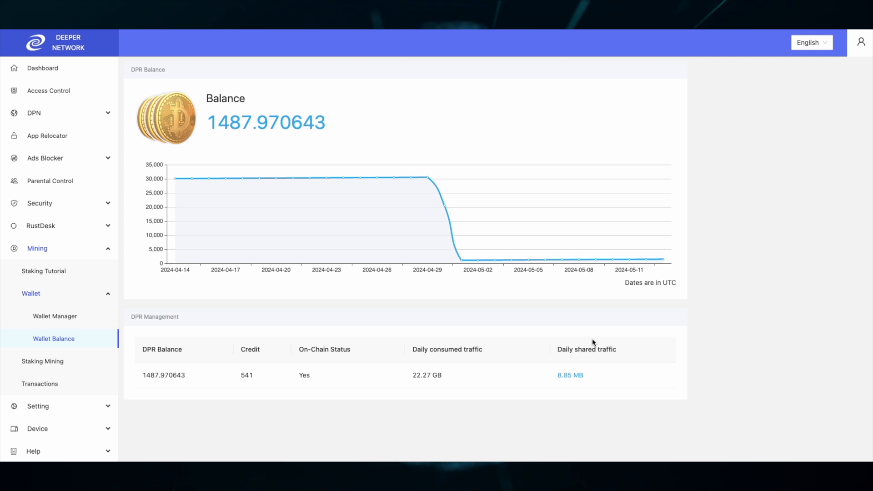
pyautogui.click(41, 361)
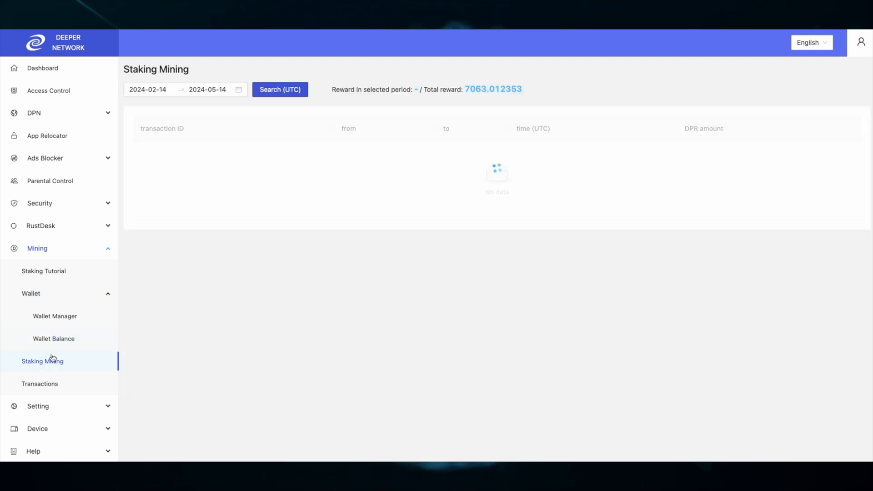
# - Look over the daily Staking Mining reward records, then go to Transactions
pyautogui.click(280, 90)
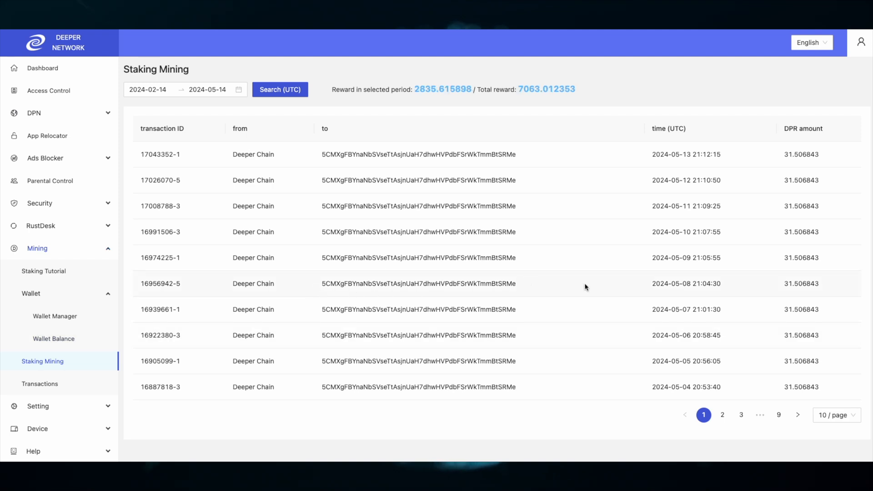
pyautogui.moveTo(835, 415)
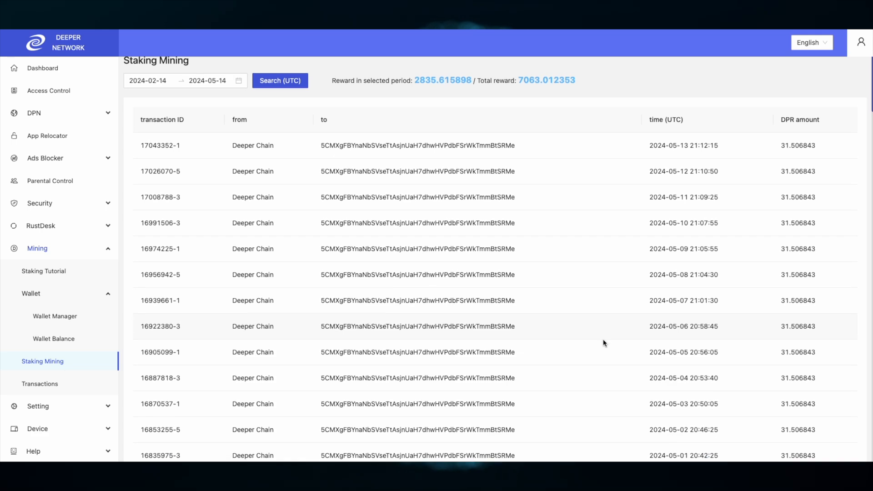
pyautogui.click(39, 384)
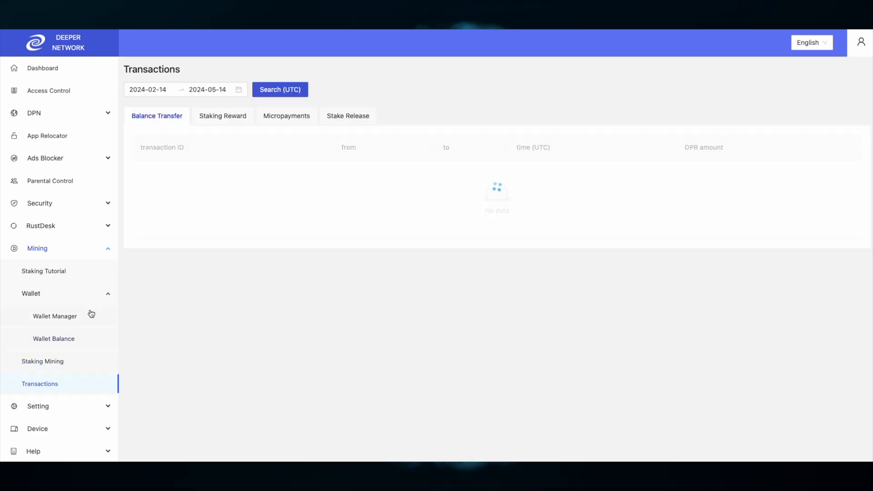
# - List Balance Transfer records sent and received from 2024-02-14 to 2024-05-14
pyautogui.click(280, 90)
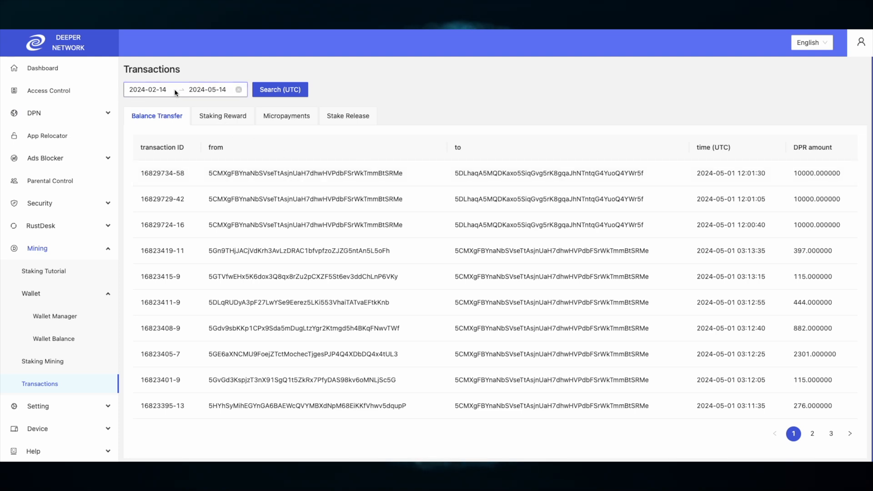
pyautogui.moveTo(177, 103)
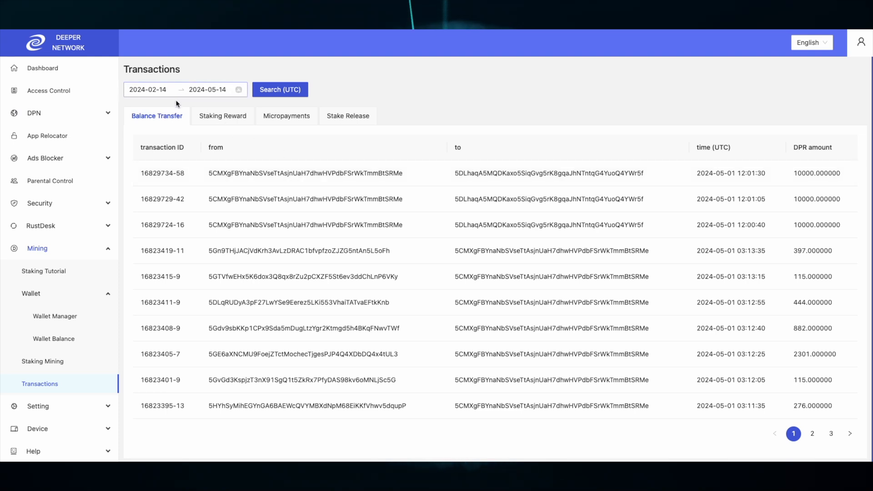
pyautogui.moveTo(322, 169)
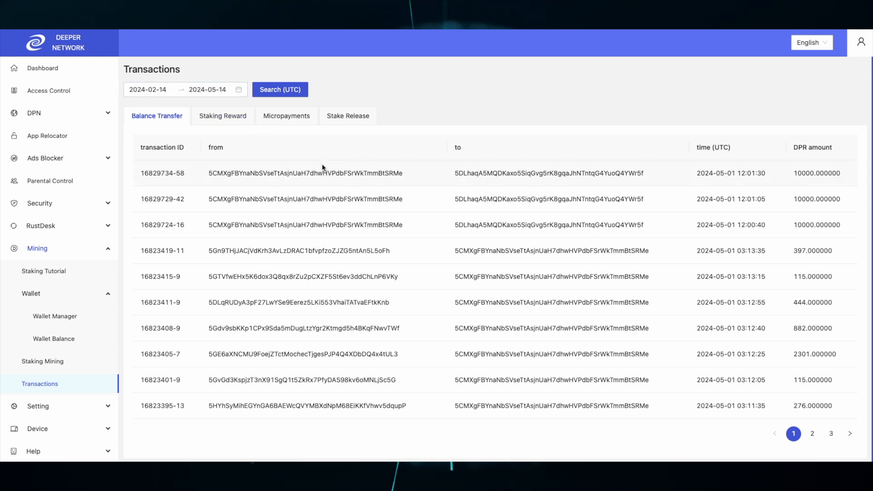
pyautogui.moveTo(345, 208)
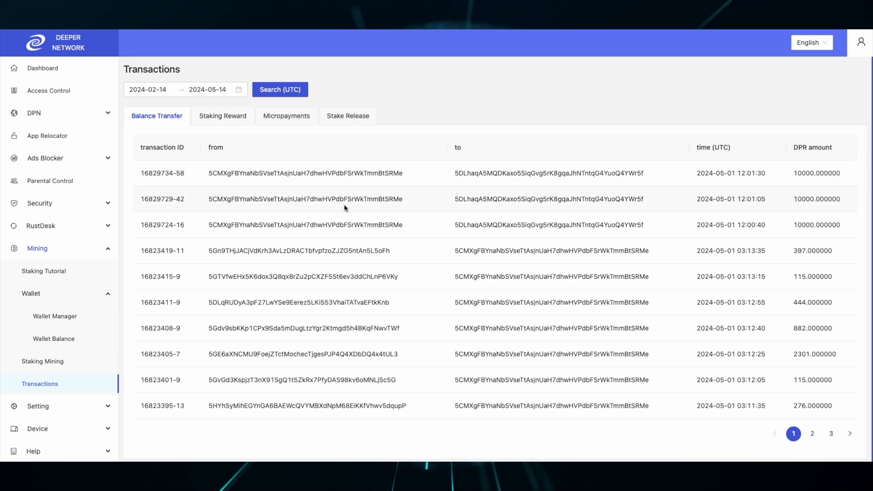